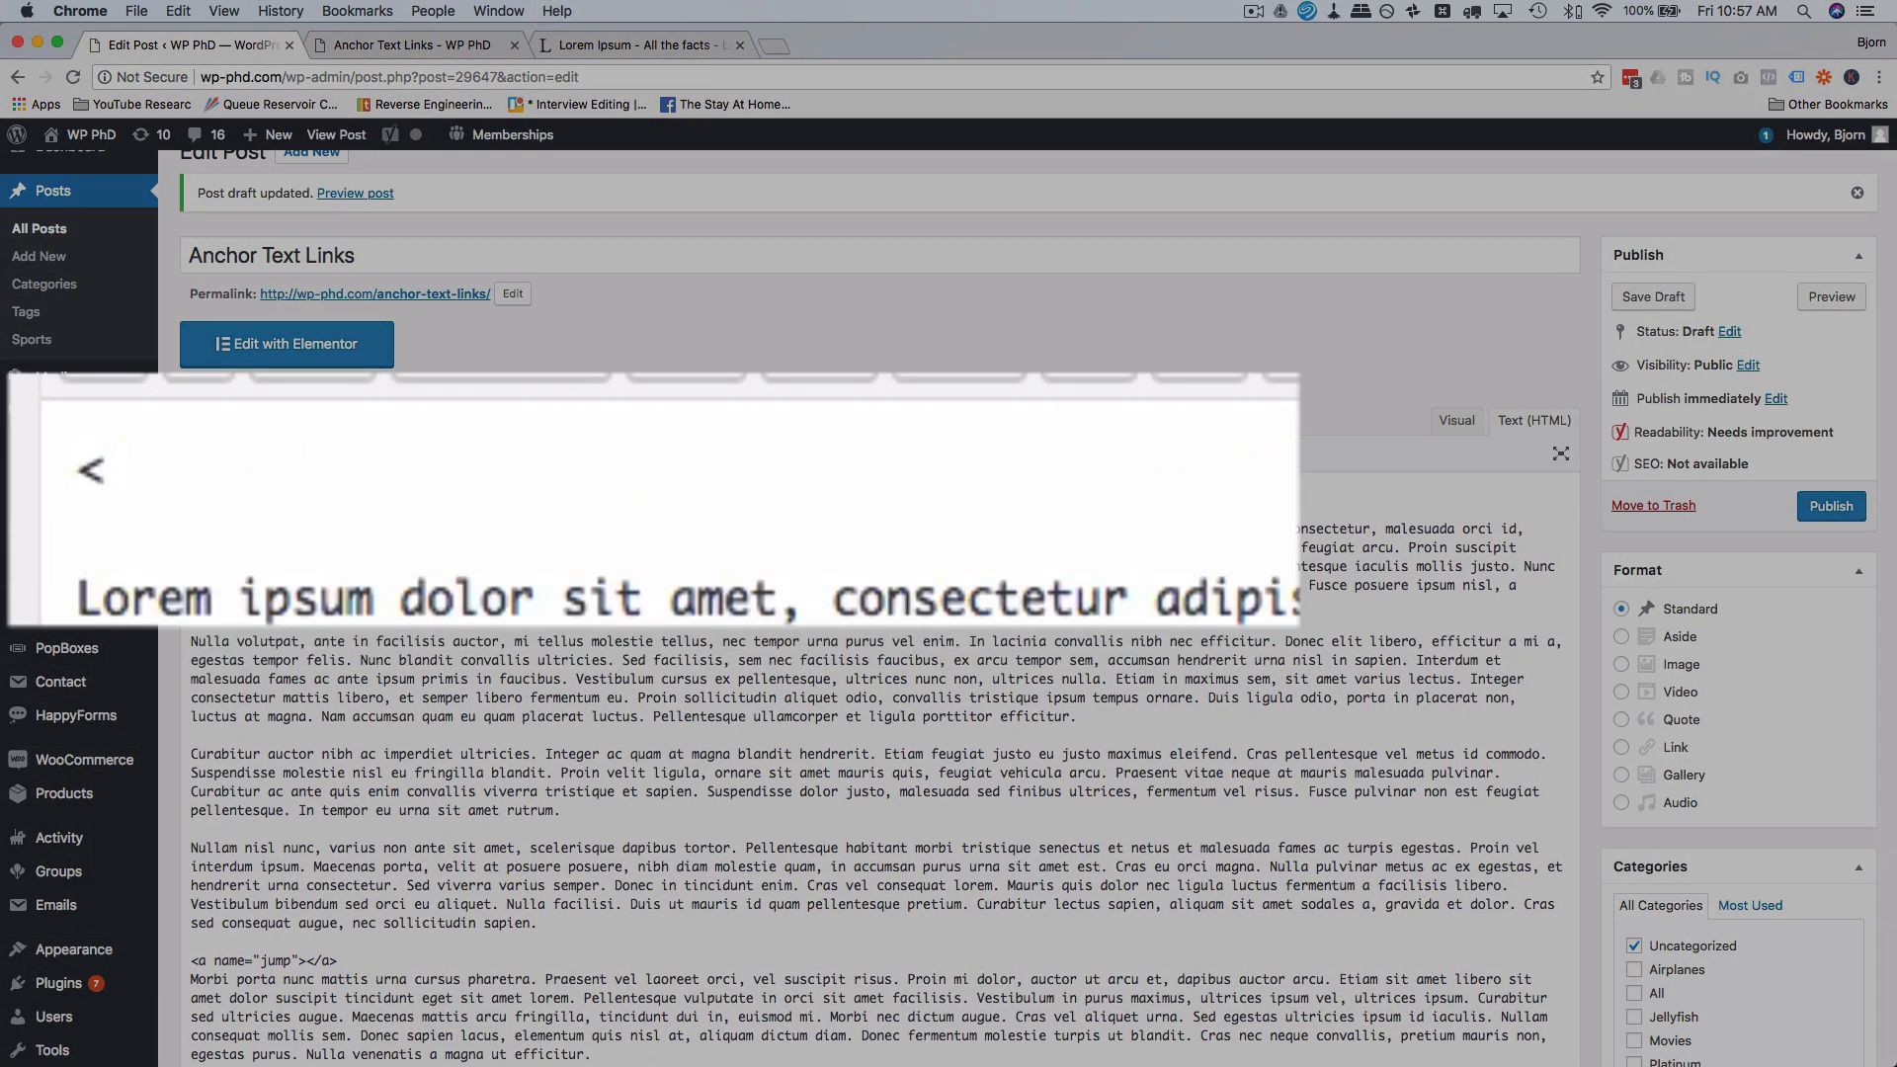
Step: Type the link <a href="">Jump to parga</a> and place the cursor inside its empty address
{"action": "type", "text": "<a href=\"\">Jump to parga</a>"}
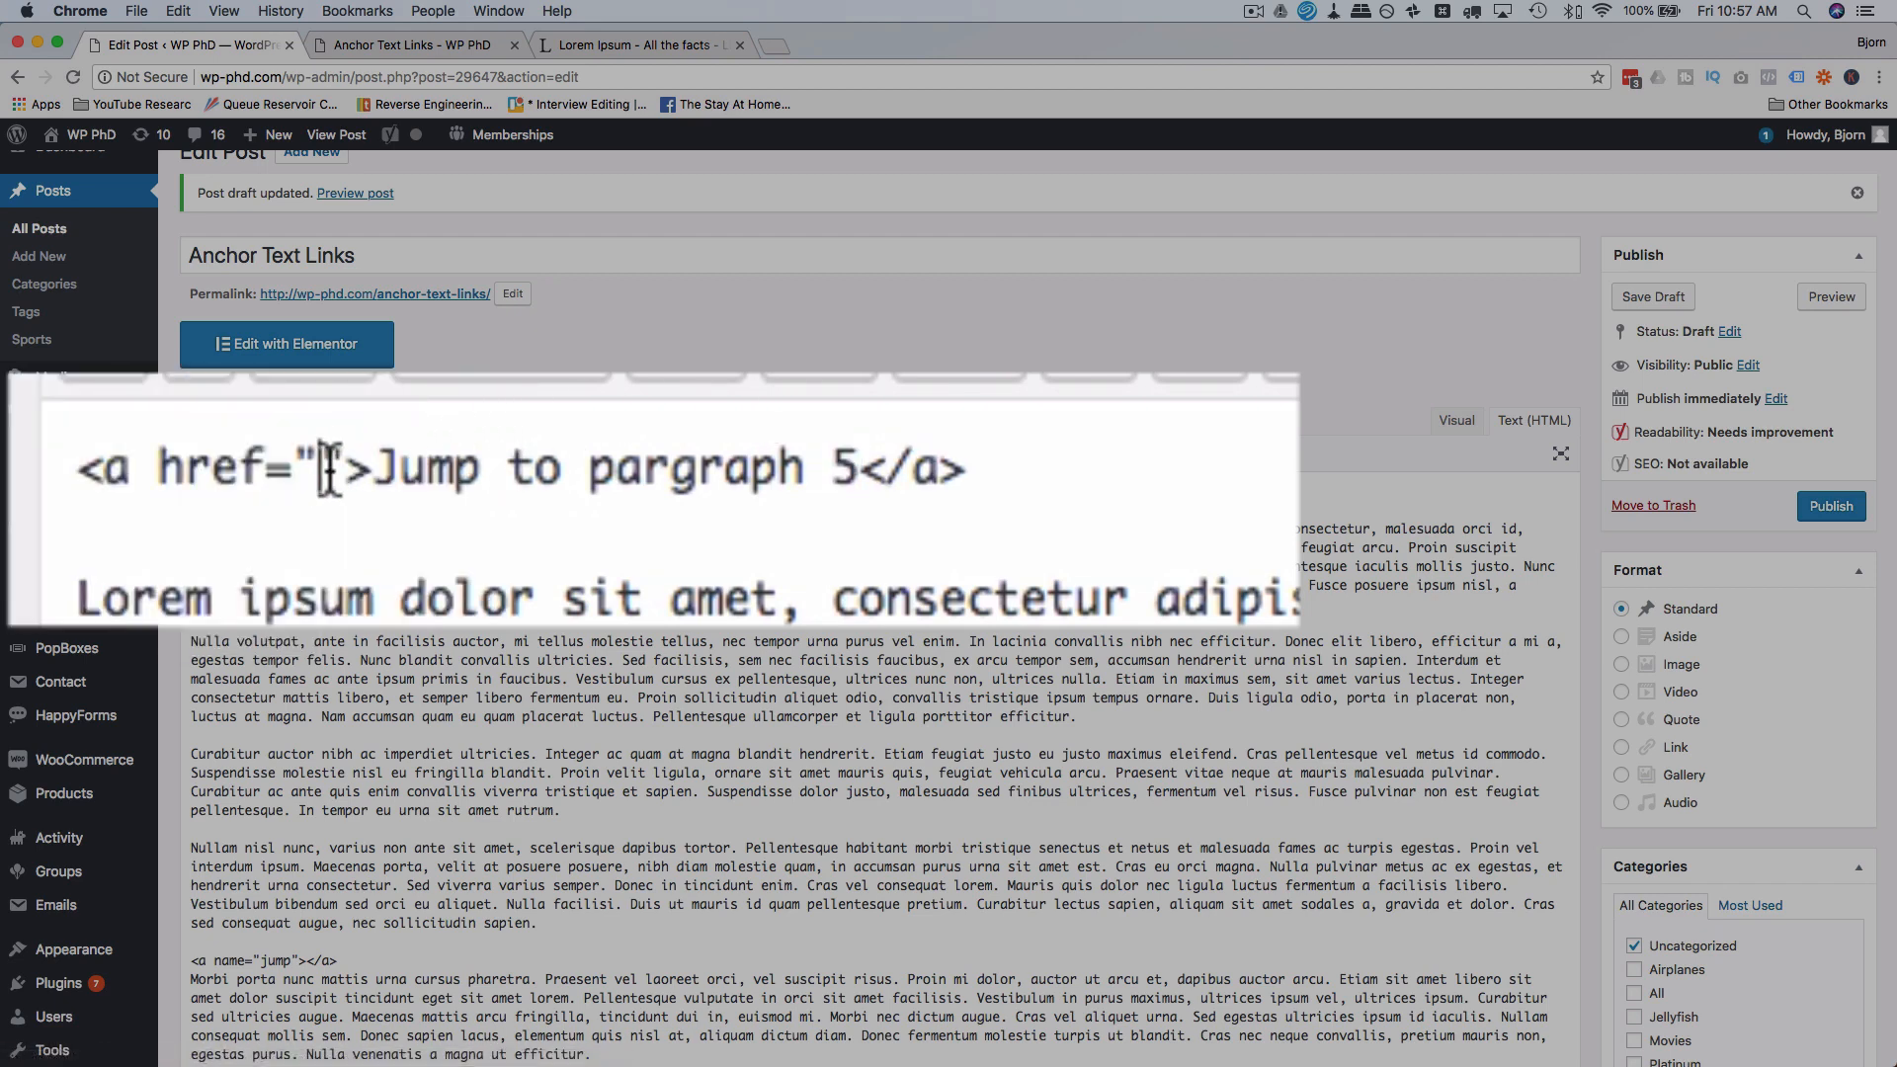
{"action": "left_click", "coordinate": [354, 193]}
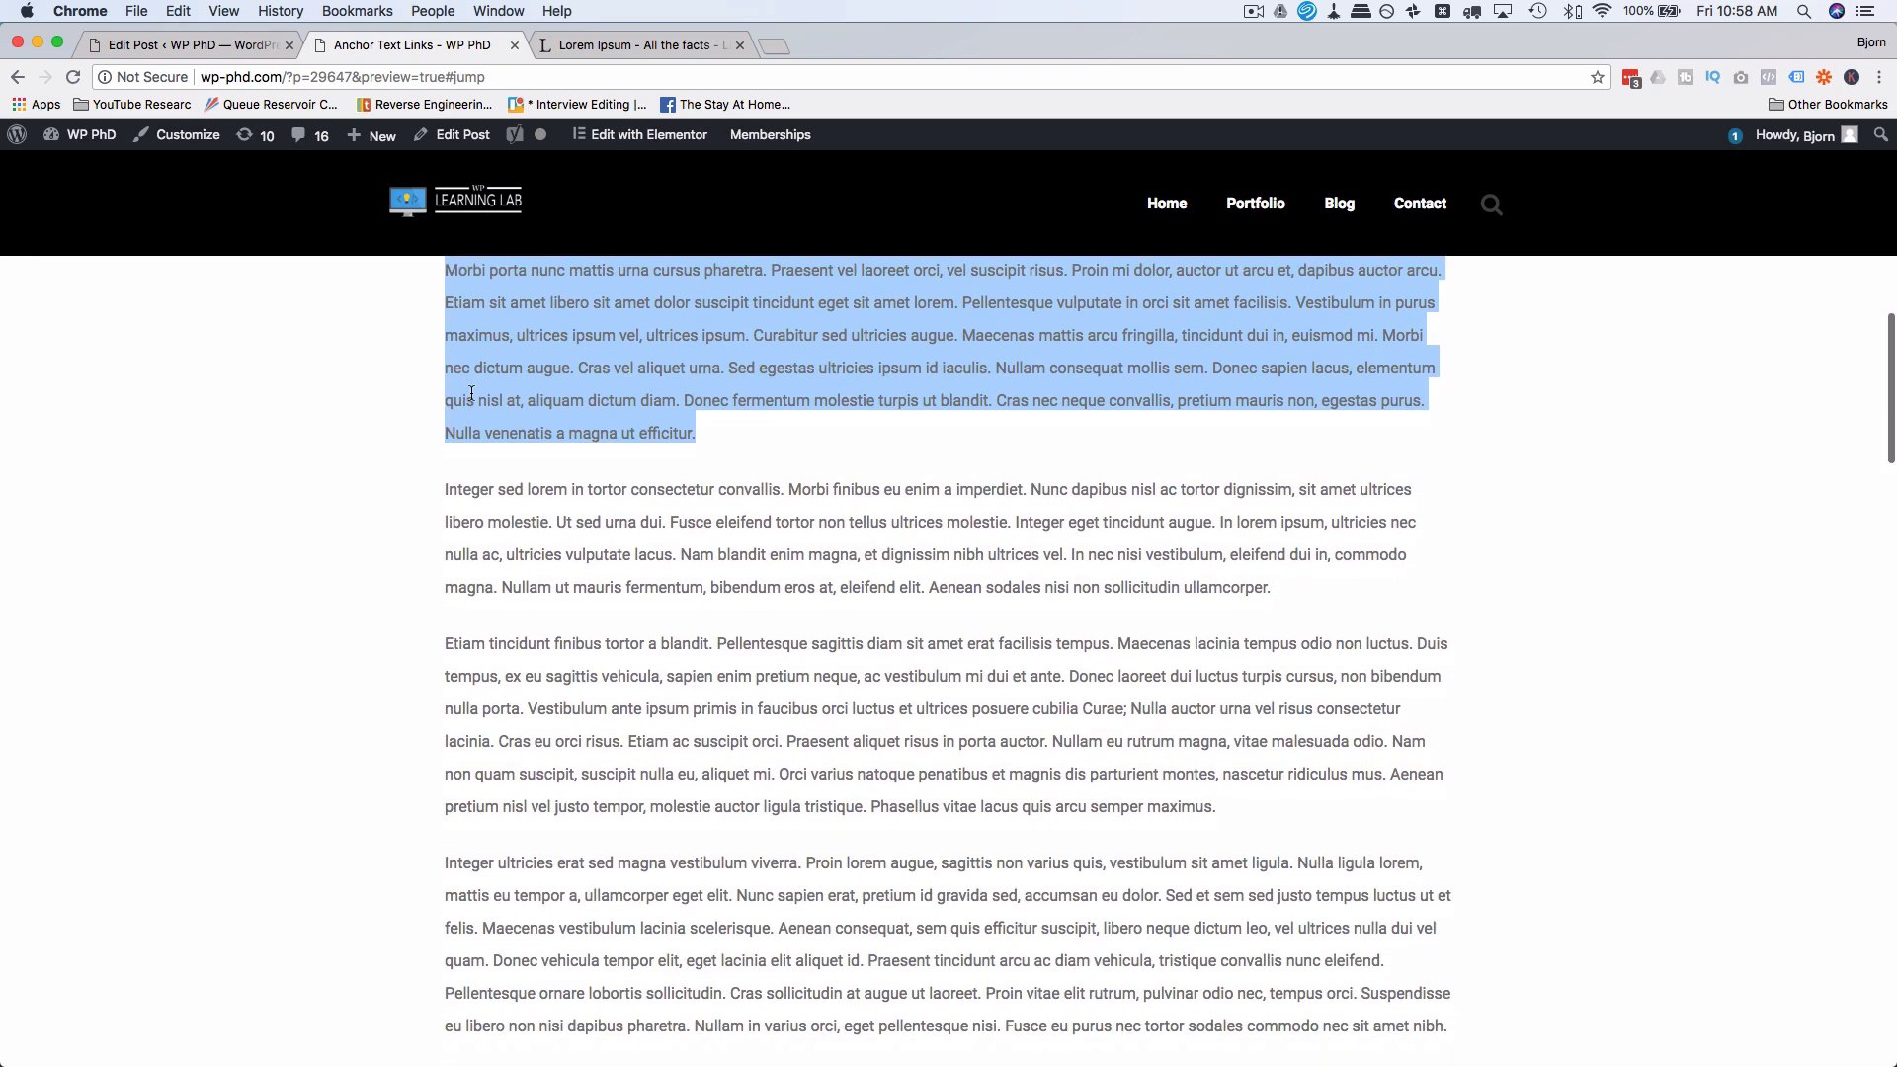
Step: Scroll up to the top of the post content
{"action": "scroll", "scroll_direction": "up", "scroll_amount": 3}
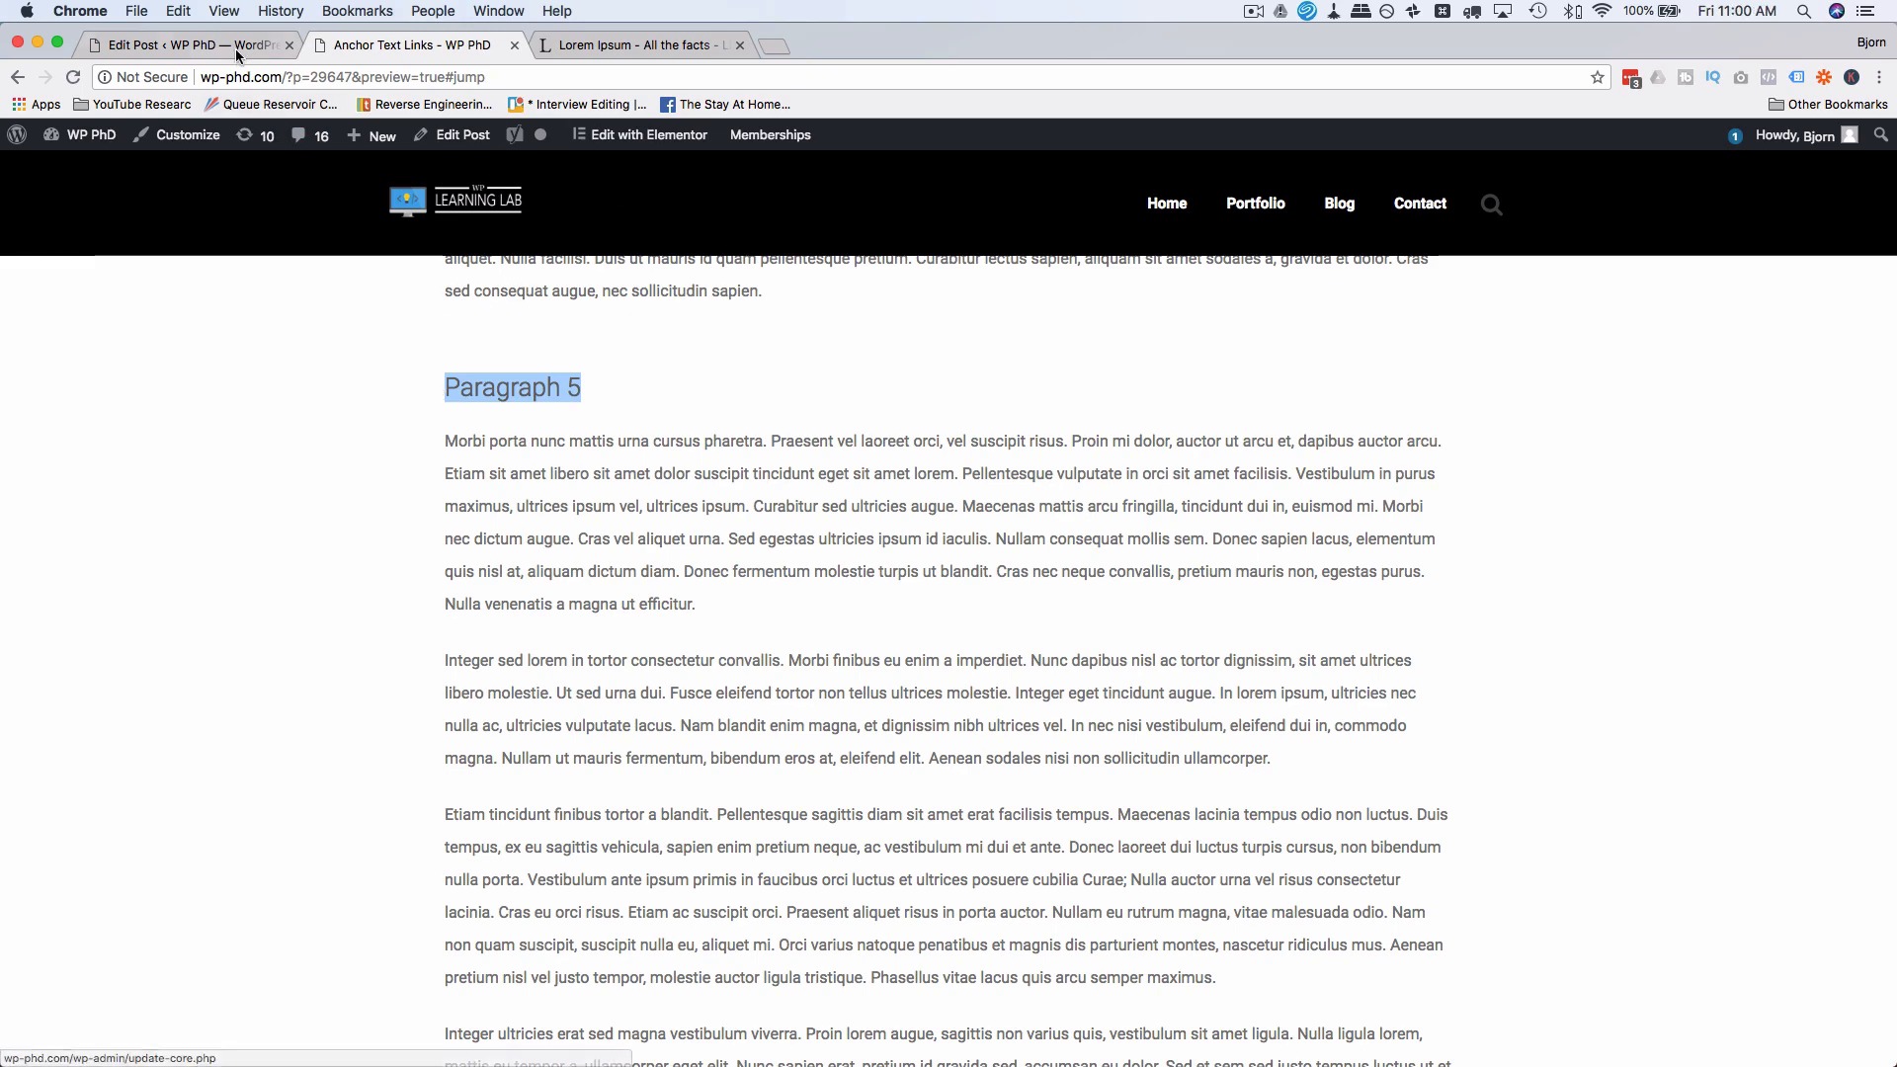
Step: Return from the preview to the post editor
{"action": "left_click", "coordinate": [73, 77]}
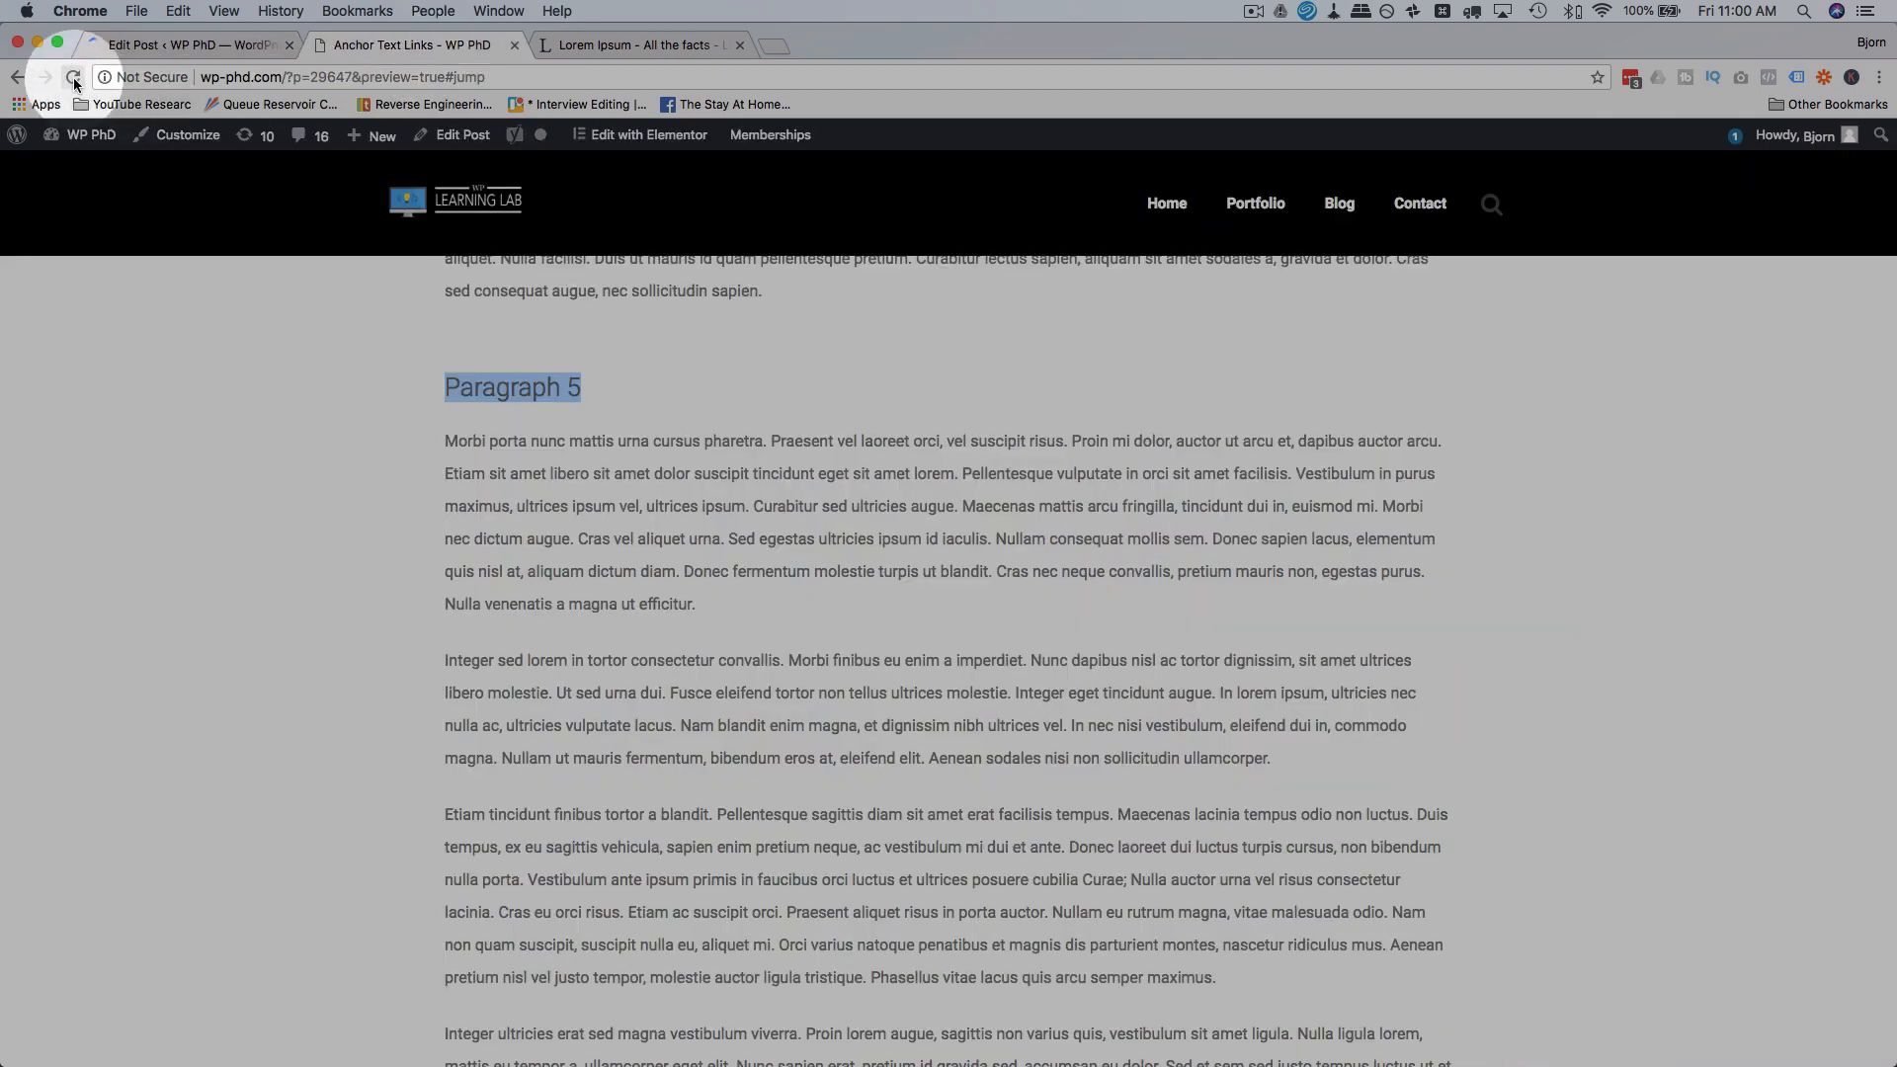